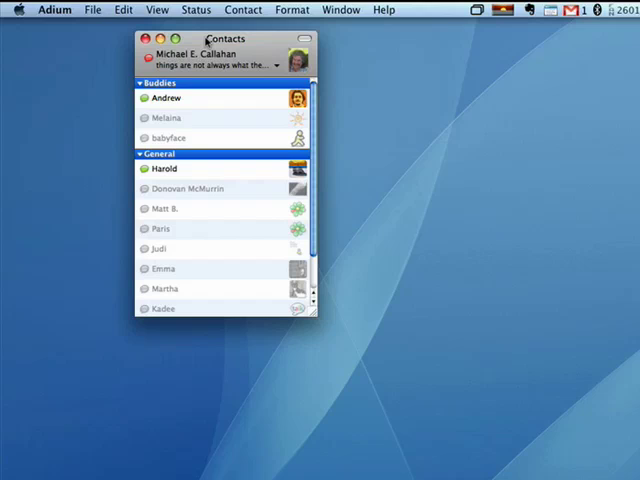
pyautogui.moveTo(68, 24)
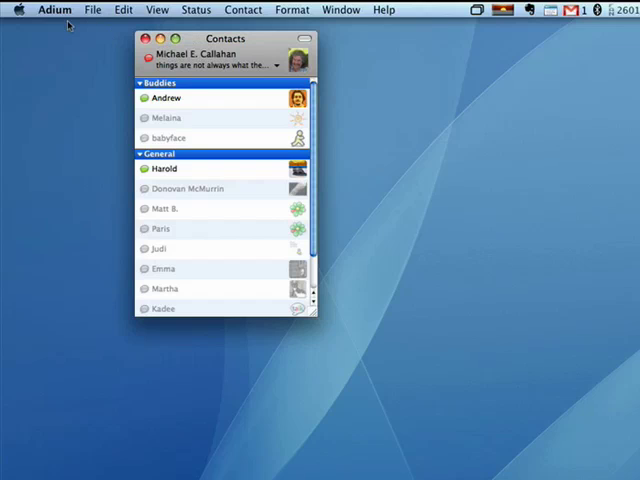
# Step: Bring up the Adium application menu to reach Preferences
pyautogui.click(54, 8)
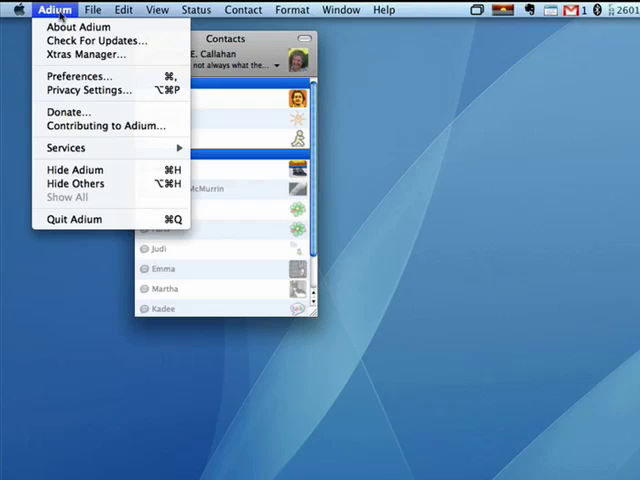
pyautogui.moveTo(80, 76)
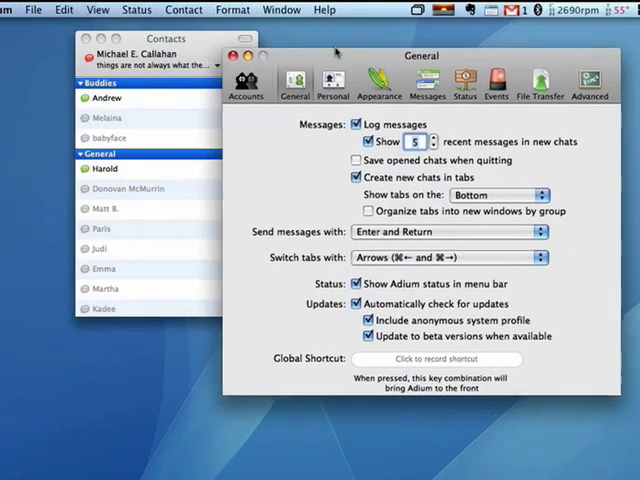
# Step: Review the Accounts and General panes, then show the Personal profile with name and buddy icon
pyautogui.click(232, 82)
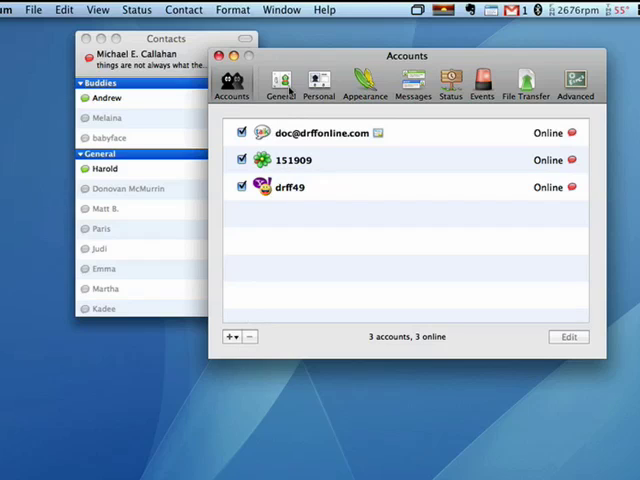
pyautogui.click(280, 84)
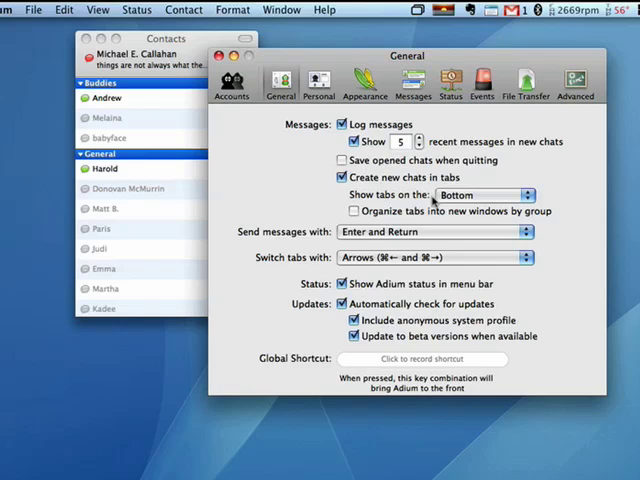
pyautogui.moveTo(340, 272)
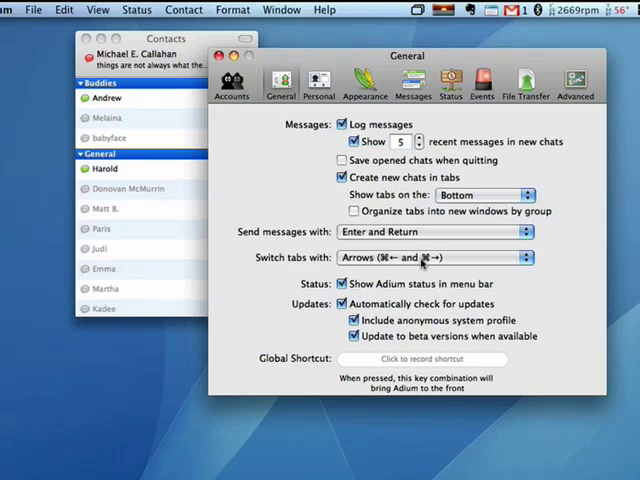
pyautogui.click(318, 82)
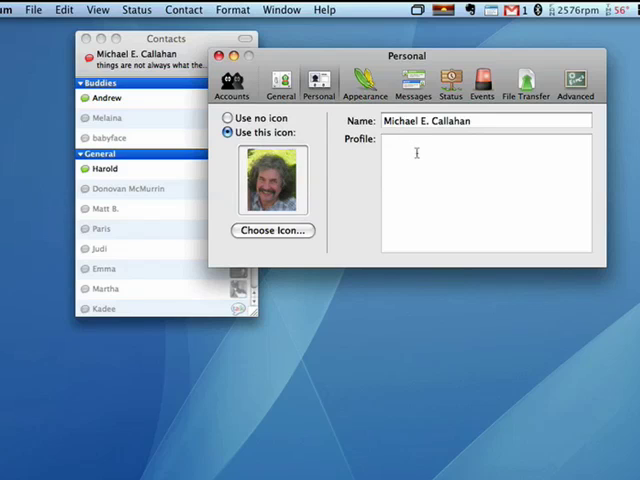
# Step: In Appearance, check the emoticon sets, try the Adiumy Red dock icon, revert to Green, and move on to Messages
pyautogui.click(364, 84)
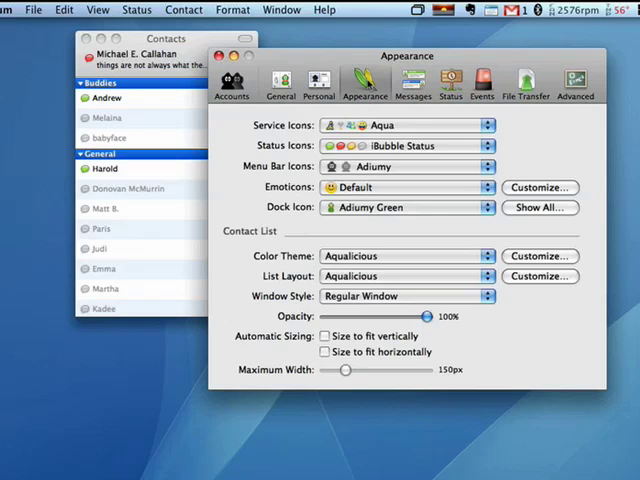
pyautogui.moveTo(516, 128)
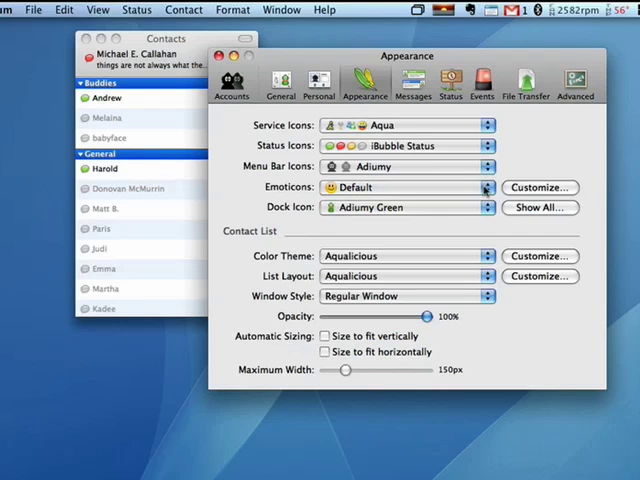
pyautogui.click(484, 188)
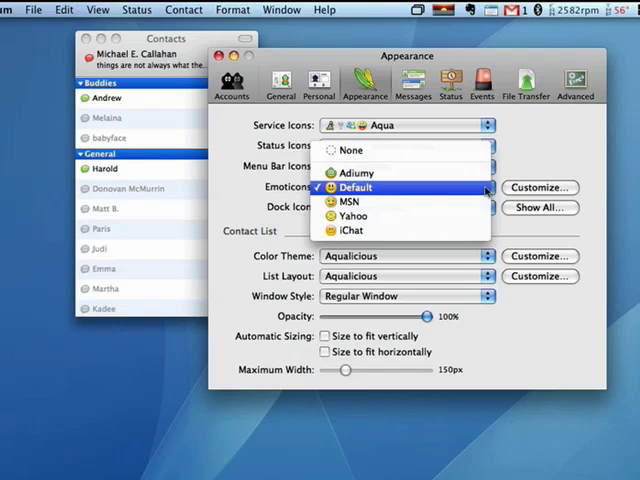
pyautogui.moveTo(348, 200)
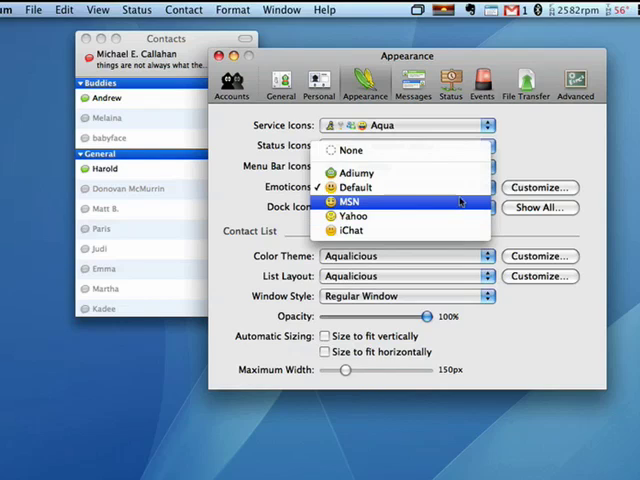
pyautogui.moveTo(400, 188)
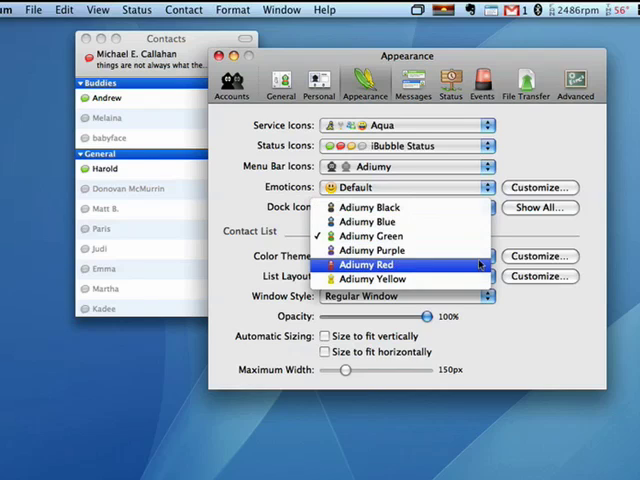
pyautogui.click(376, 264)
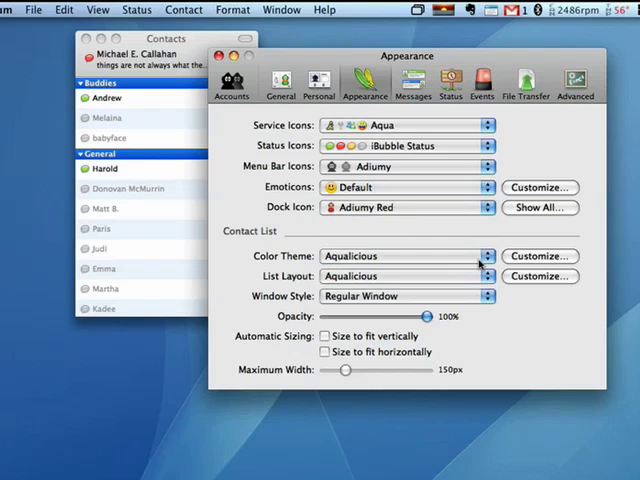
pyautogui.click(486, 208)
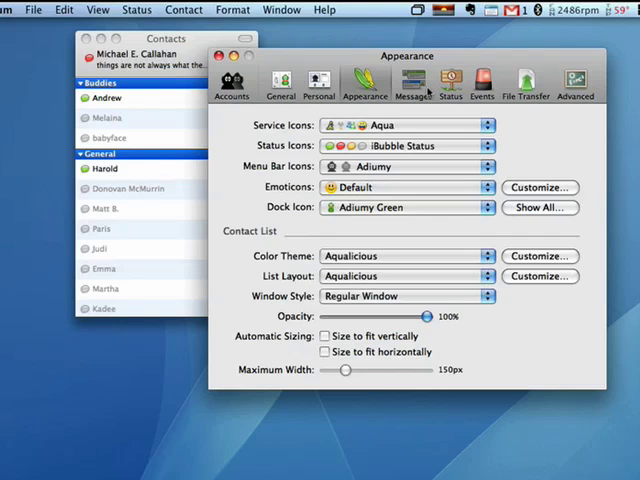
pyautogui.click(412, 84)
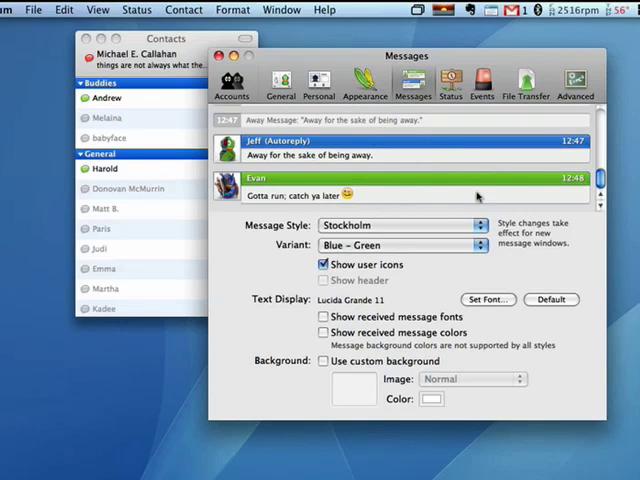
pyautogui.click(400, 224)
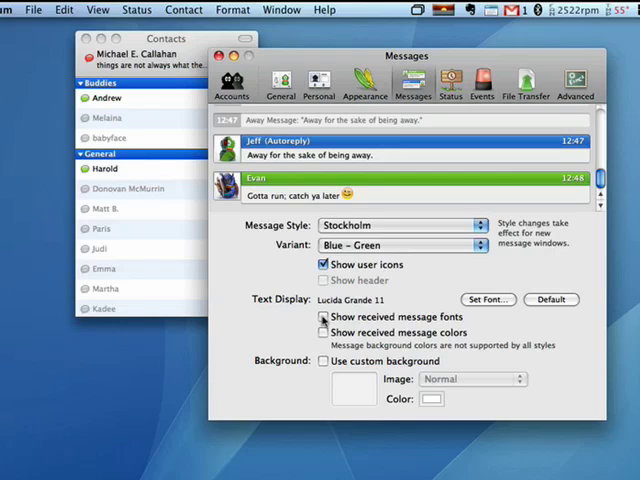
# Step: In Status, raise the idle-report time from 10 to 15 minutes and keep Away as the inactivity status
pyautogui.click(324, 316)
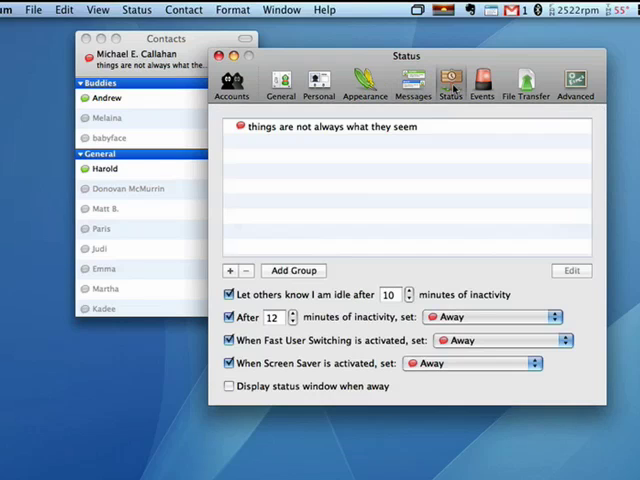
pyautogui.moveTo(366, 196)
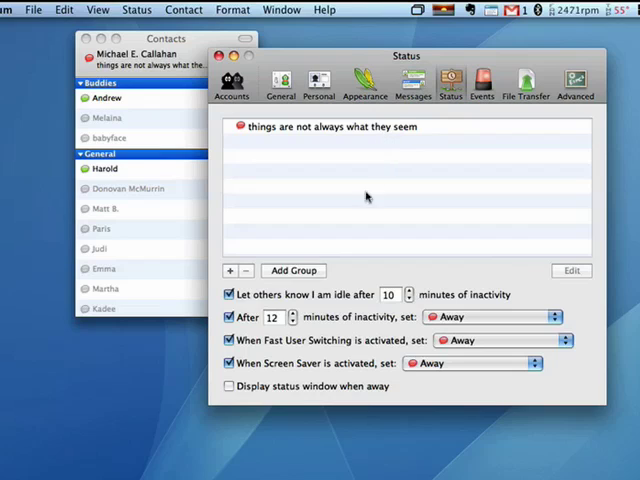
pyautogui.moveTo(352, 302)
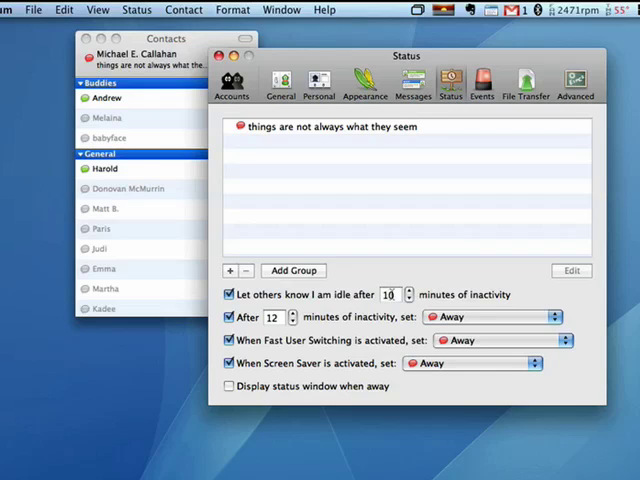
pyautogui.click(408, 290)
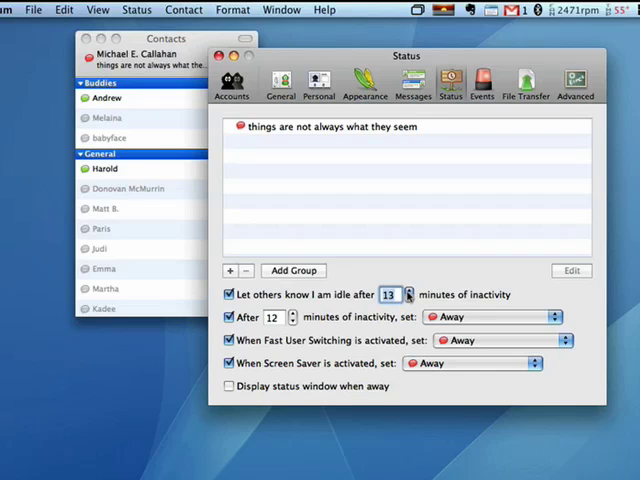
pyautogui.click(408, 290)
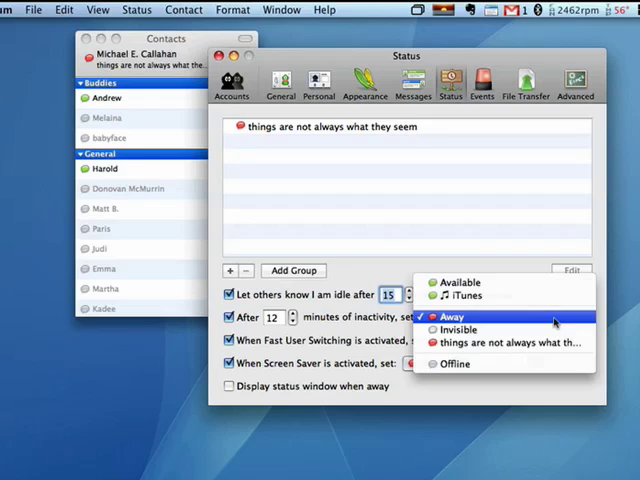
pyautogui.click(452, 316)
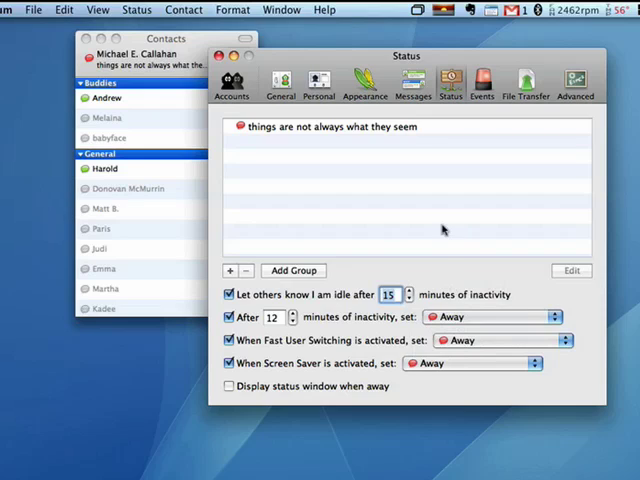
pyautogui.moveTo(258, 238)
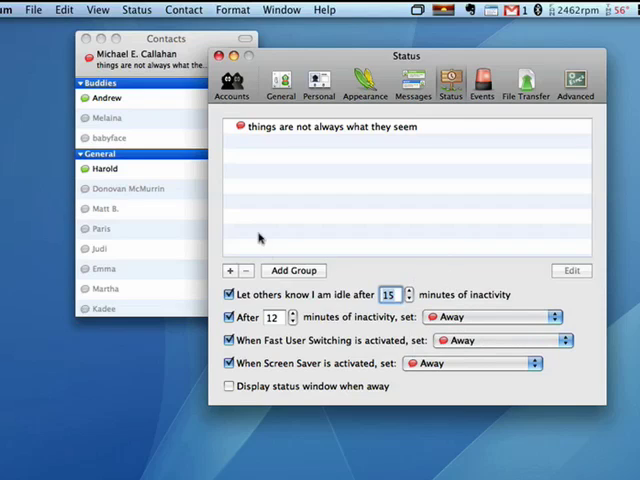
pyautogui.moveTo(328, 184)
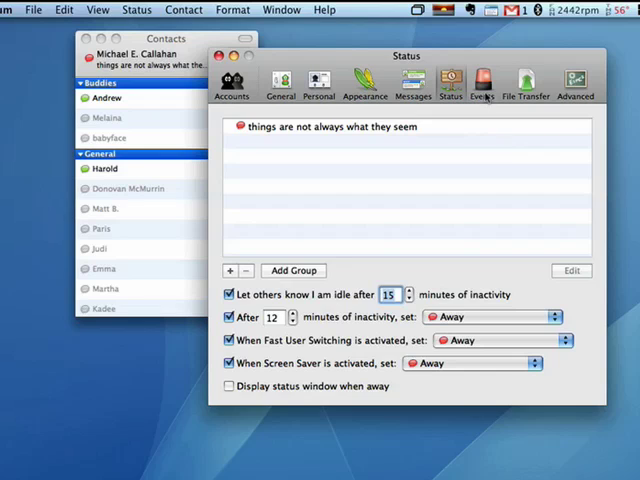
# Step: Look over the Events sound settings, then show the File Transfer pane
pyautogui.click(484, 84)
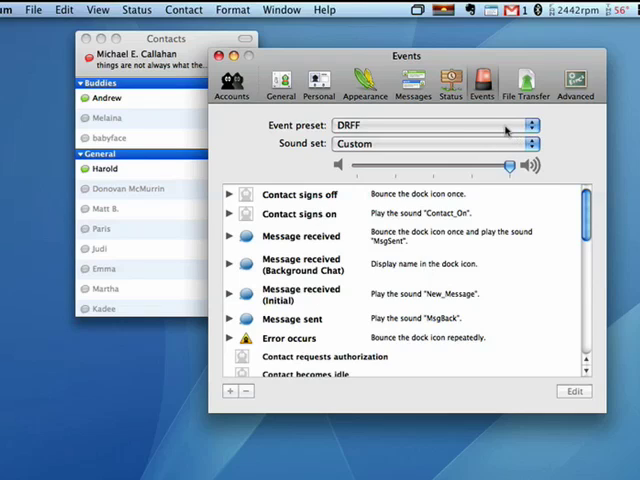
pyautogui.moveTo(456, 136)
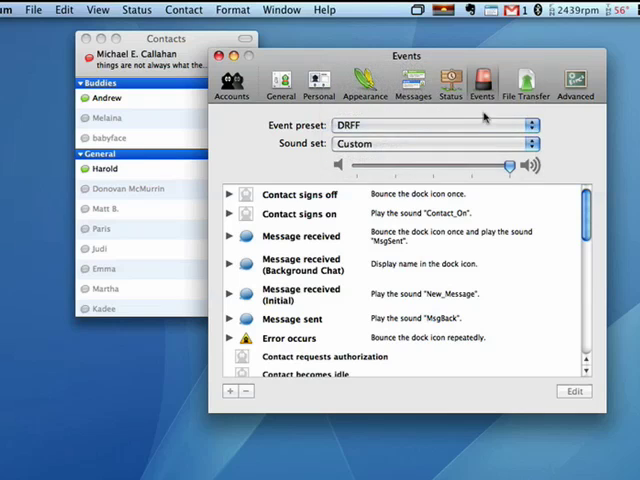
pyautogui.click(526, 82)
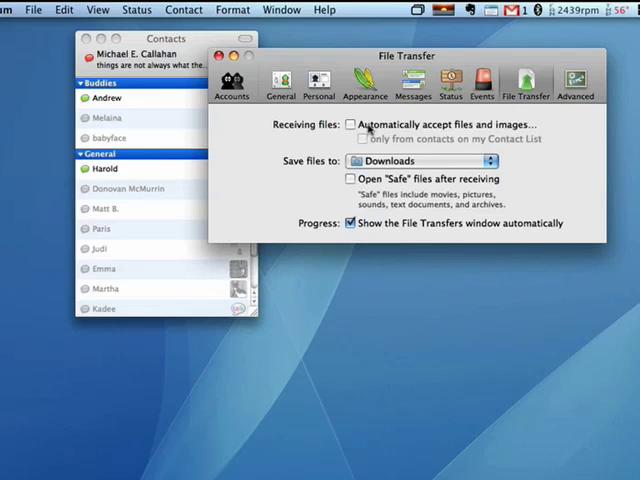
# Step: Automatically accept files and images from Contact List contacts, then show the Advanced pane
pyautogui.click(348, 124)
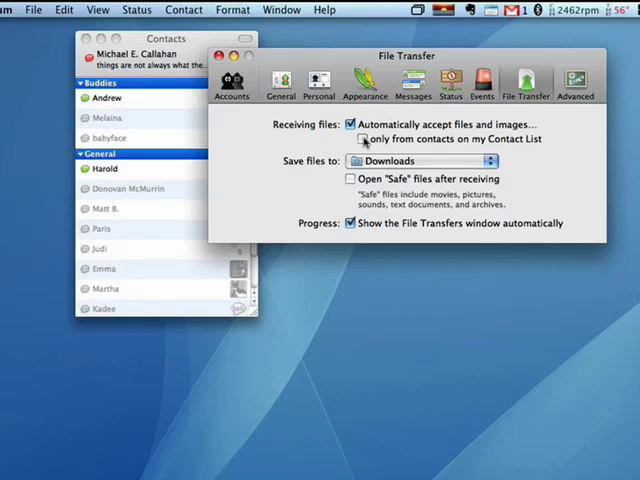
pyautogui.click(348, 122)
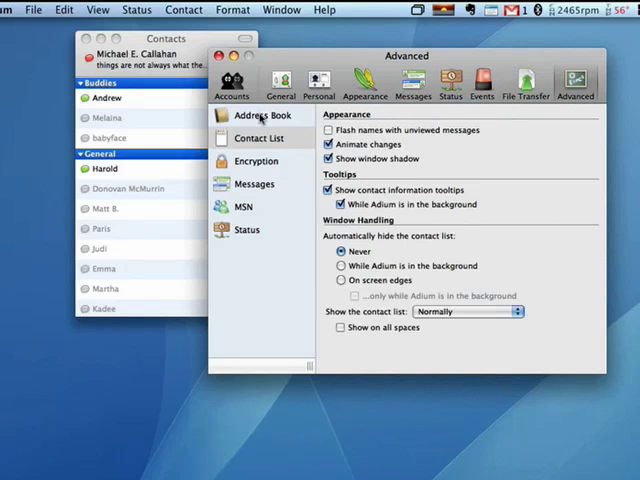
# Step: Review the Advanced sections Address Book, Contact List, Messages, MSN and Status, then close Preferences
pyautogui.click(260, 116)
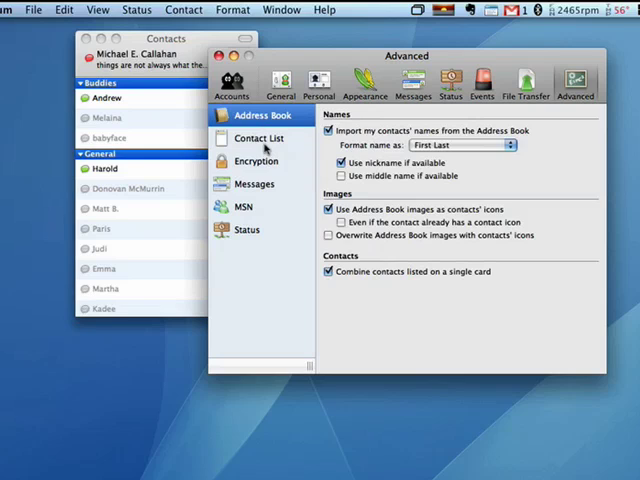
pyautogui.click(258, 138)
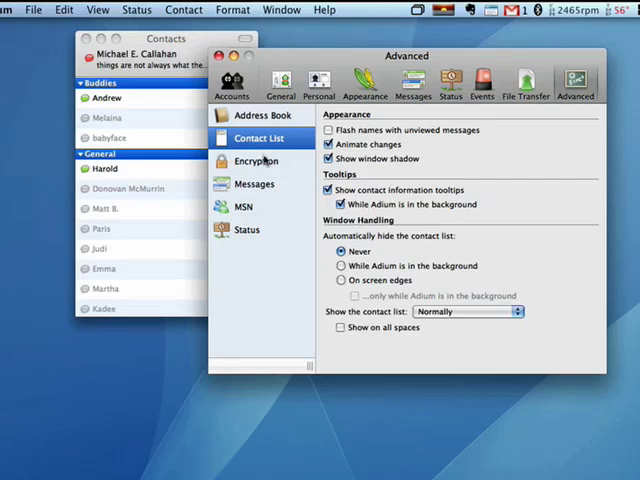
pyautogui.click(254, 184)
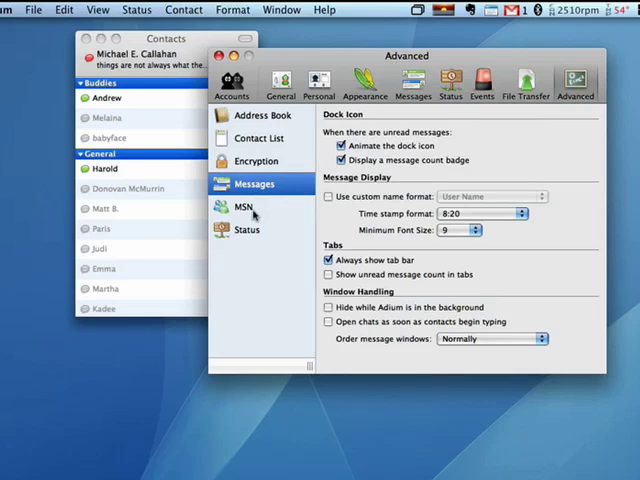
pyautogui.click(244, 230)
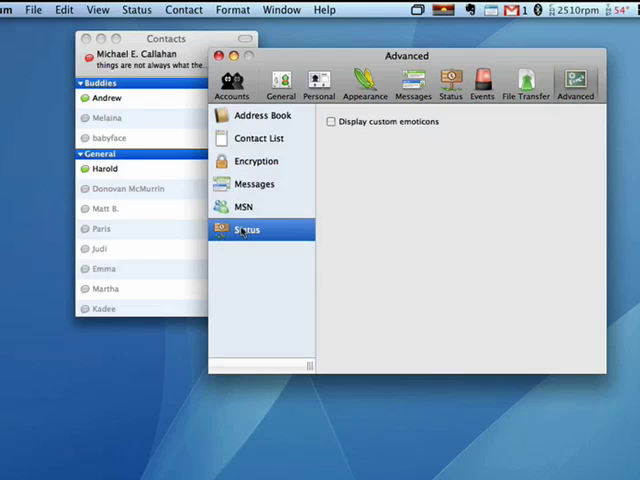
pyautogui.click(244, 228)
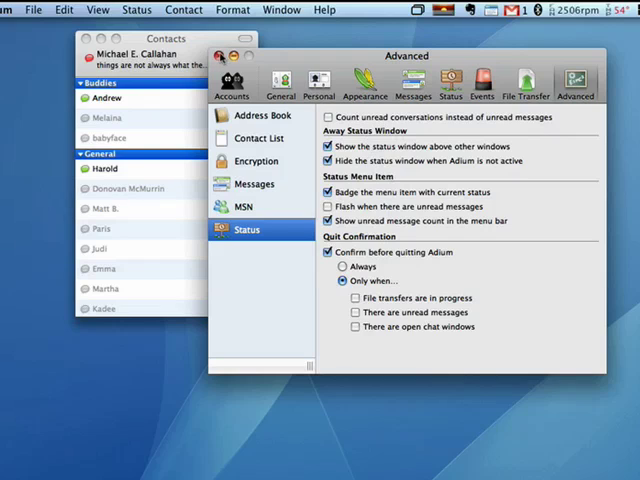
pyautogui.click(224, 56)
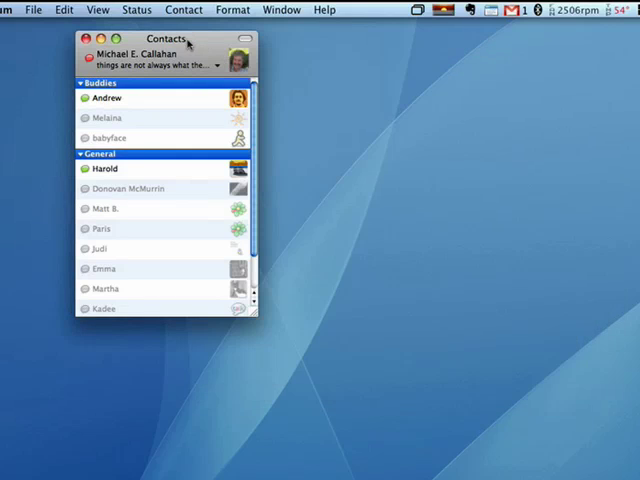